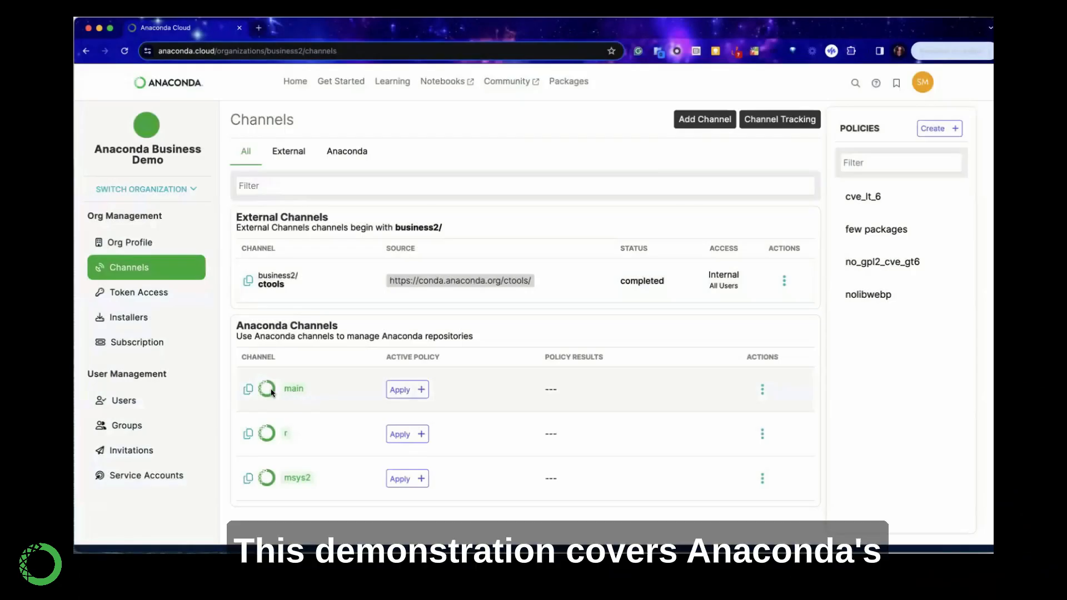
Step: Search the main channel's packages for 'py', then begin creating a new policy
left_click(293, 389)
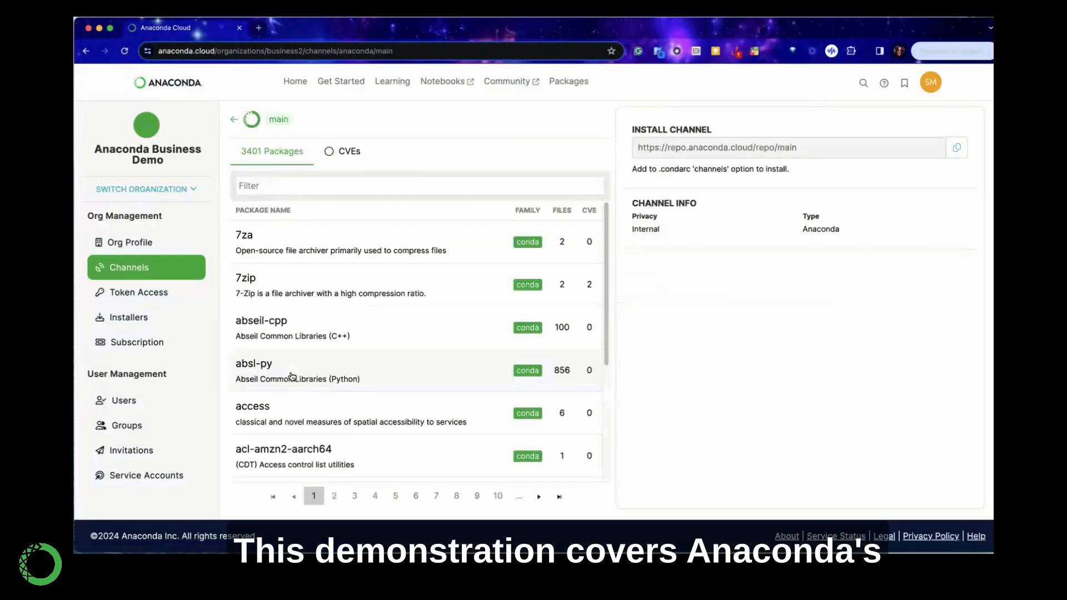
type("python")
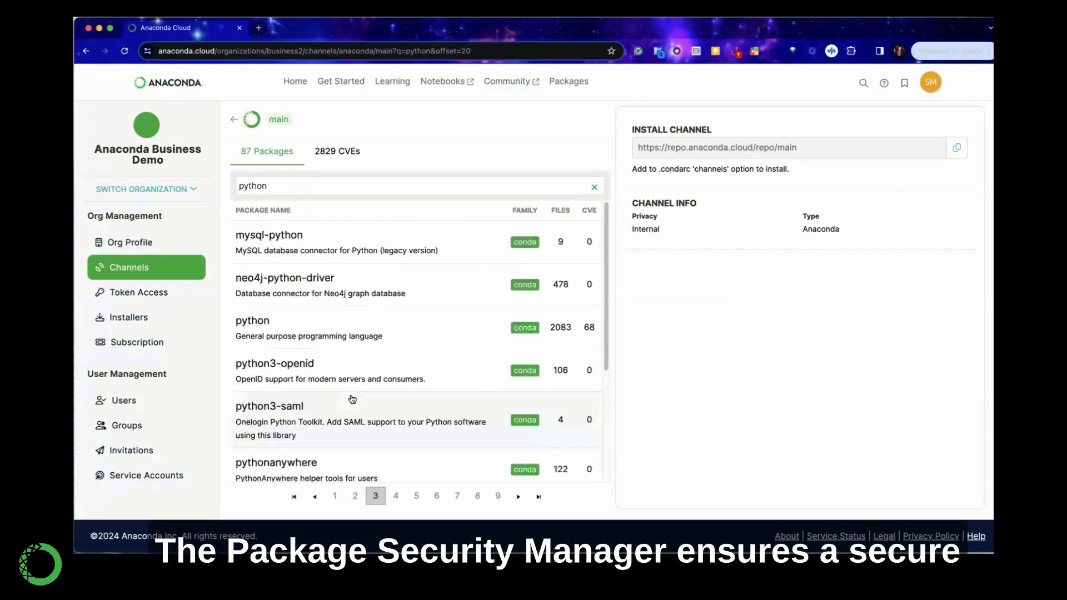
left_click(252, 320)
type("a")
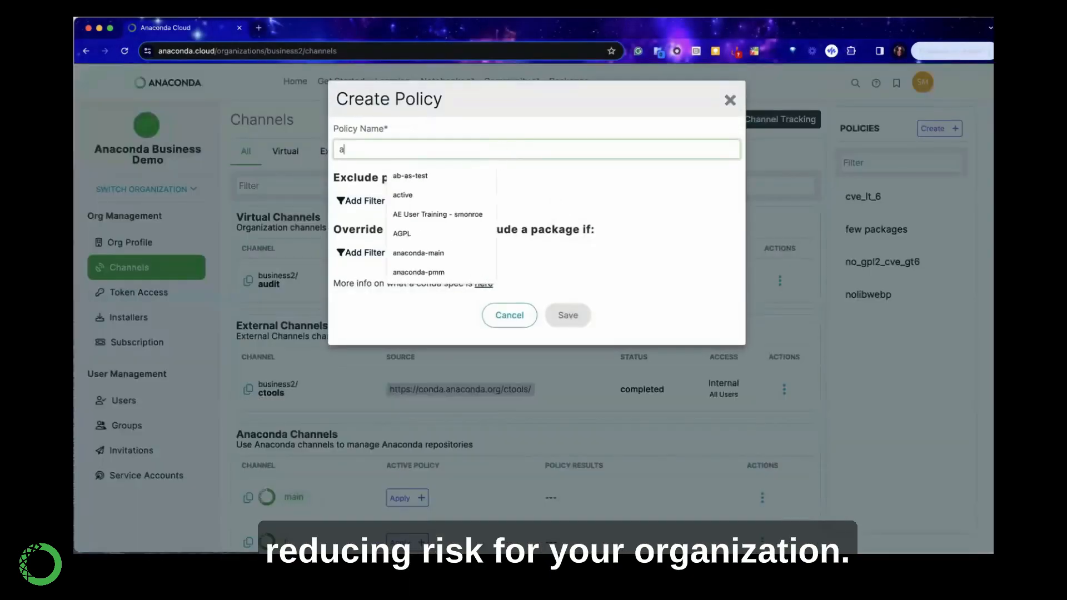
Step: Name the policy 'auditing' with a filter excluding CVE Score greater than or equal to 7
type("uditing")
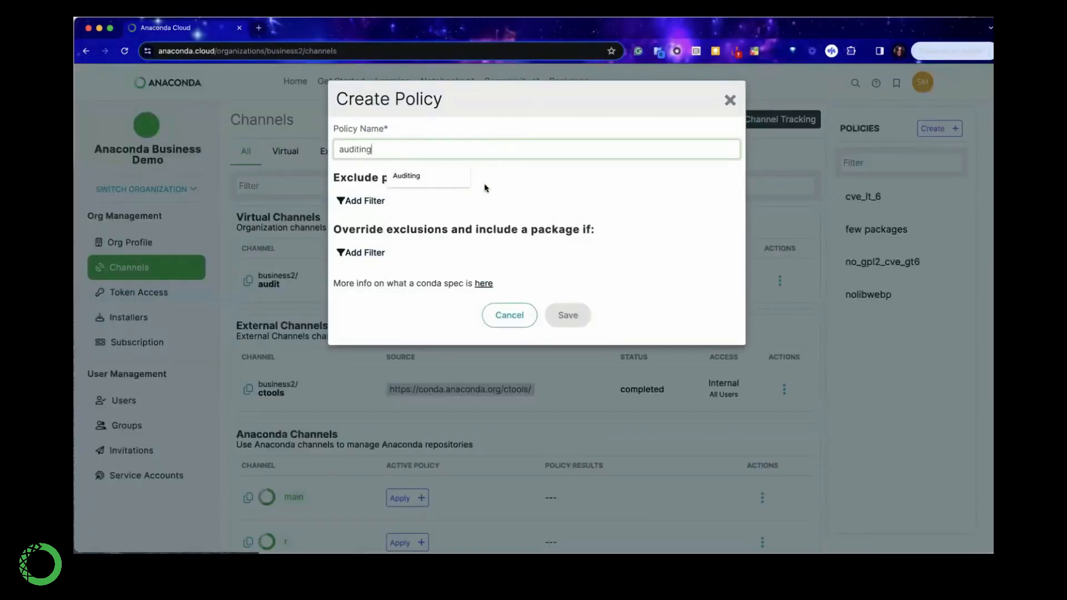
left_click(359, 200)
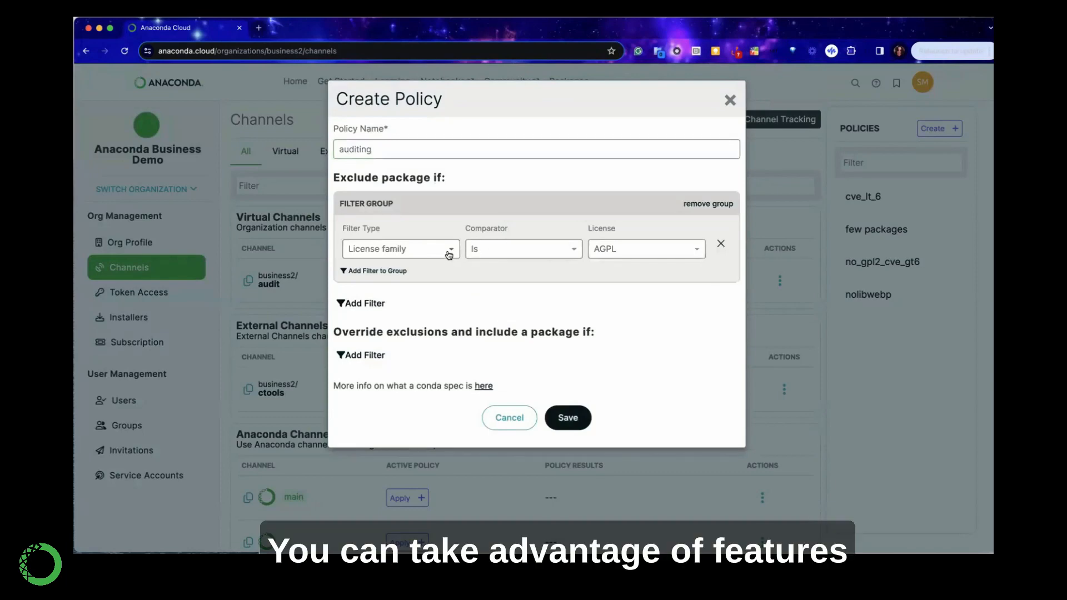
left_click(399, 248)
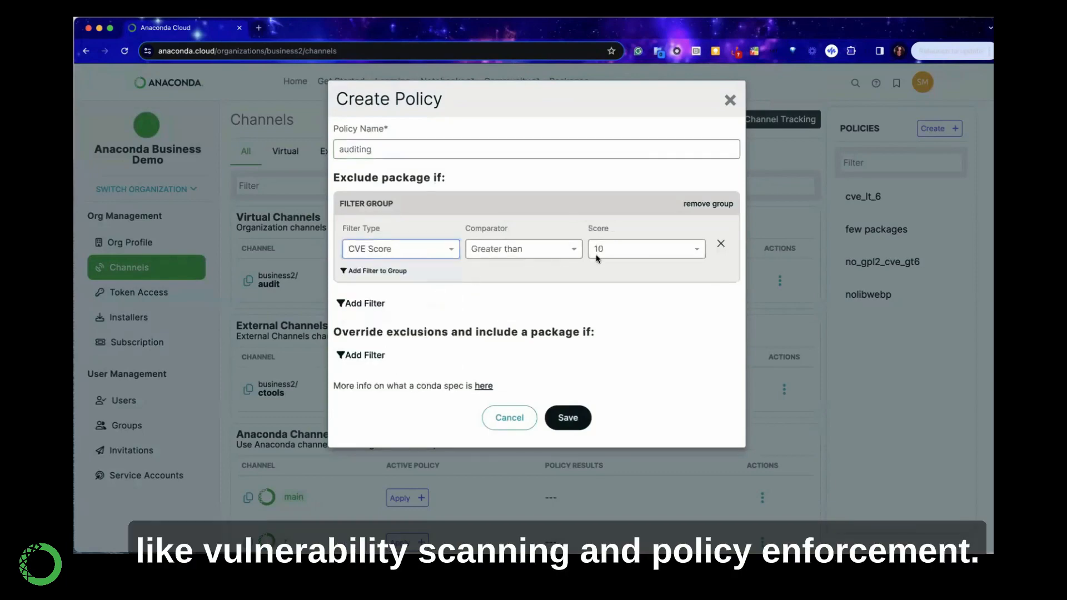
left_click(523, 248)
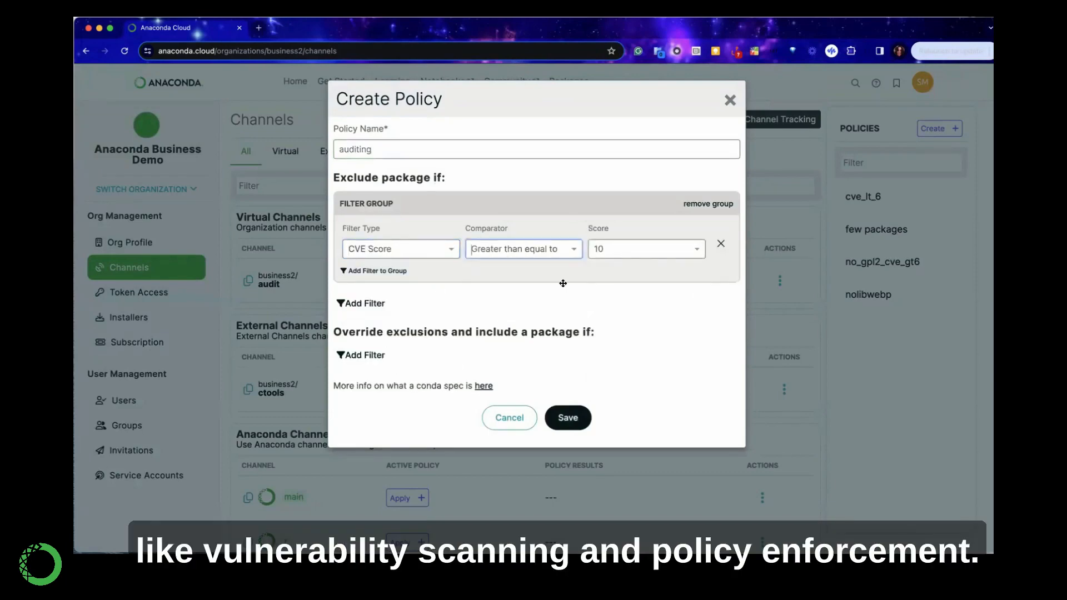
left_click(644, 248)
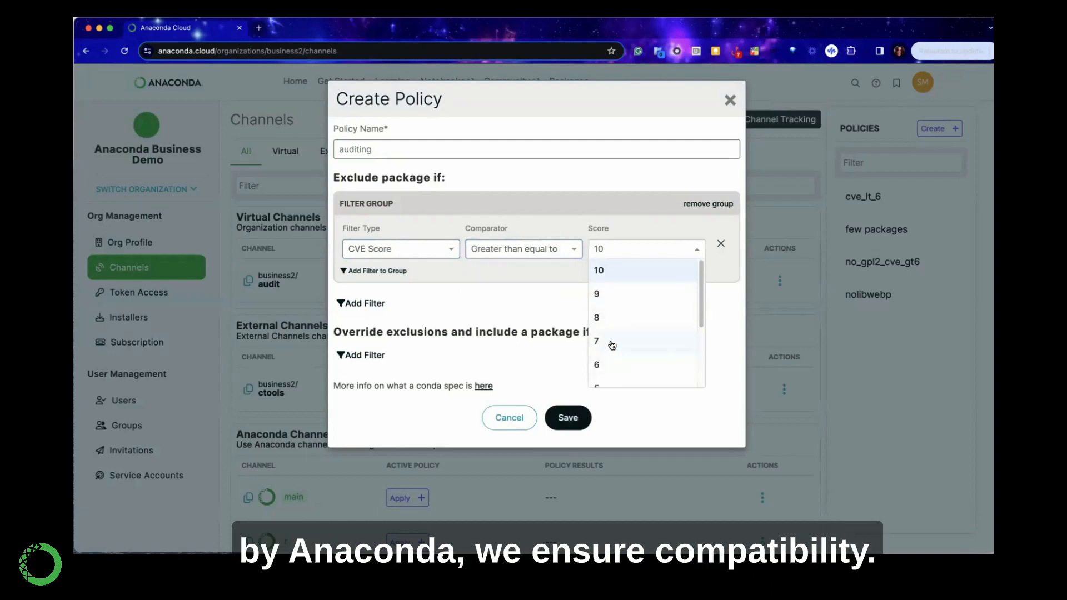
left_click(597, 340)
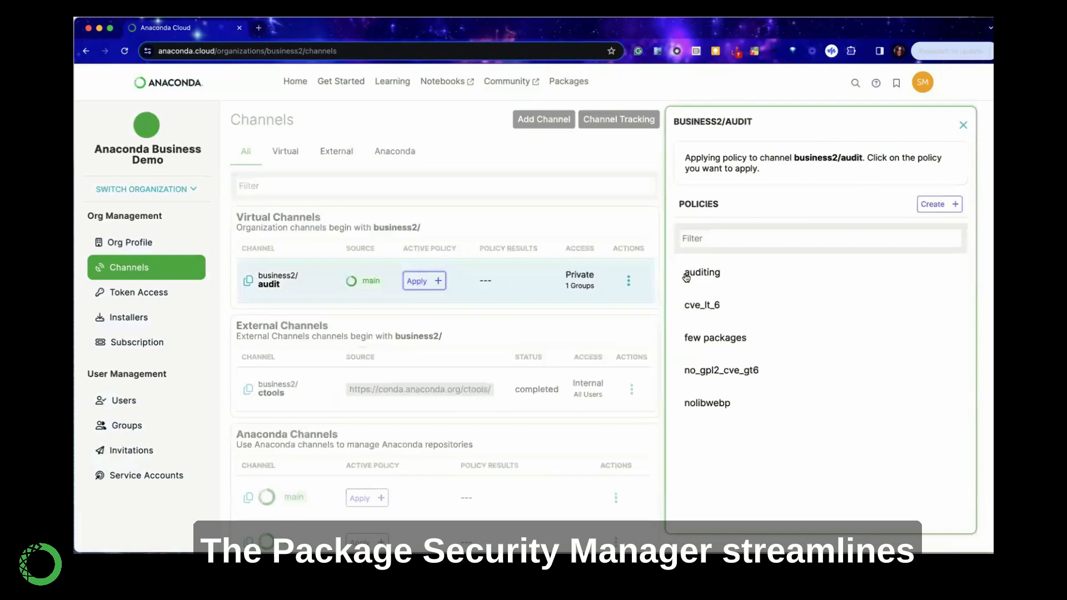
Step: Apply the auditing policy to business2/audit and return to the channel overview
left_click(702, 272)
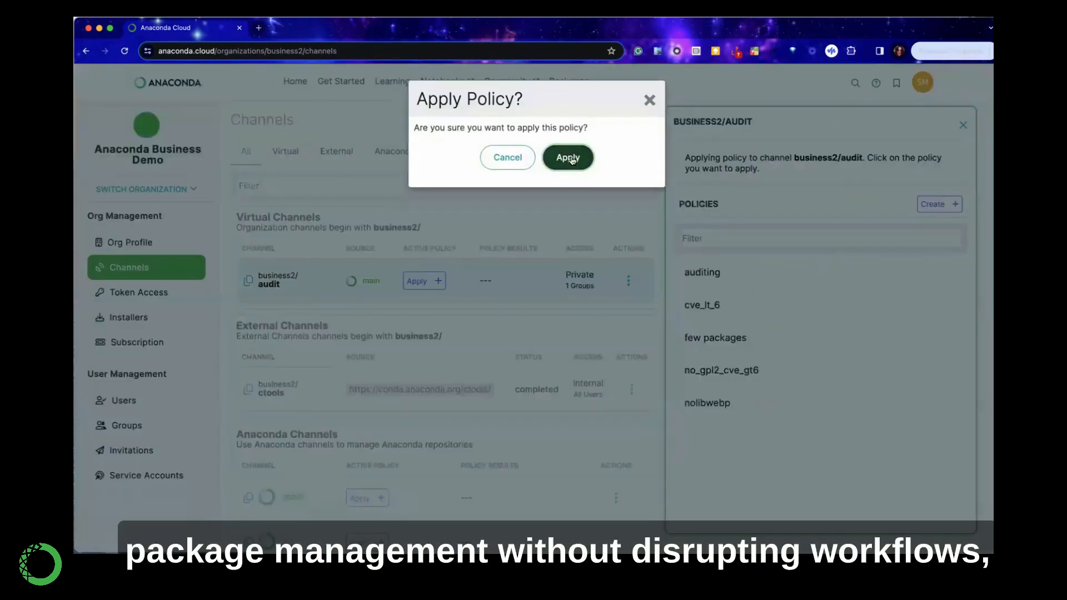
left_click(567, 157)
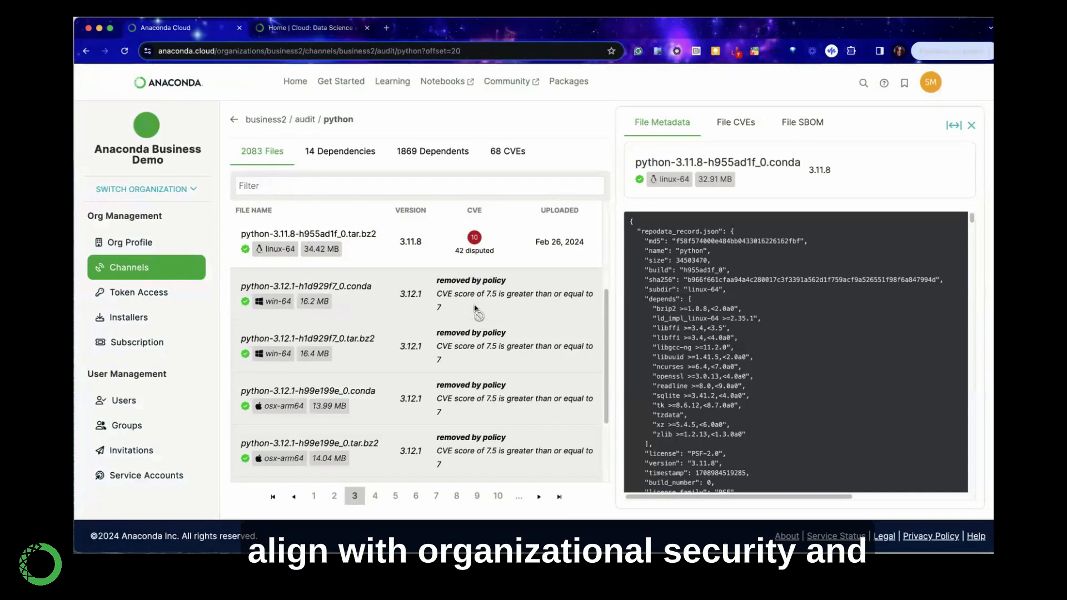
left_click(235, 119)
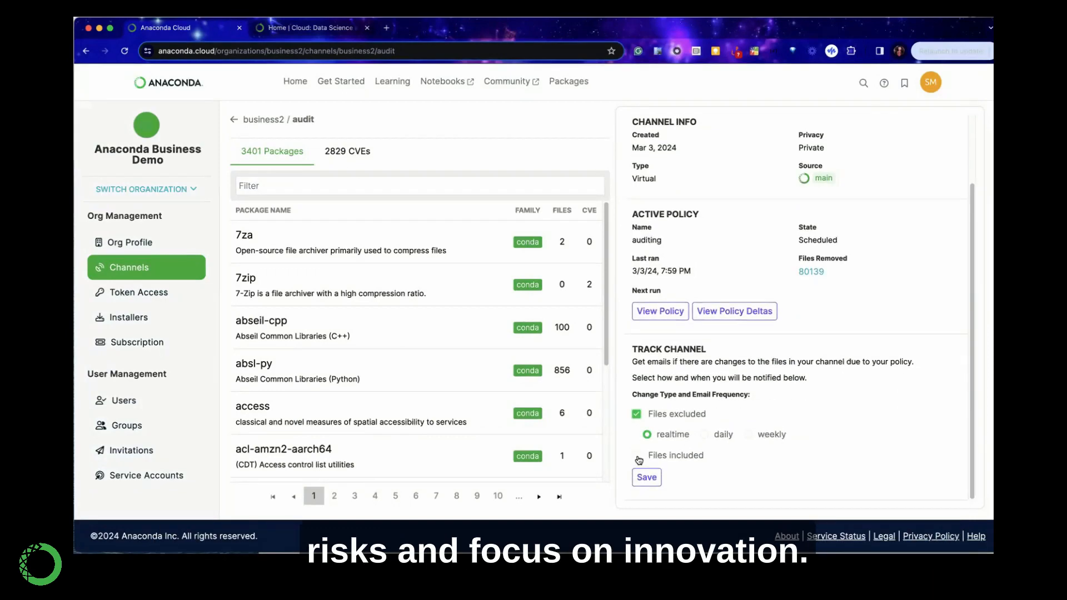
left_click(635, 456)
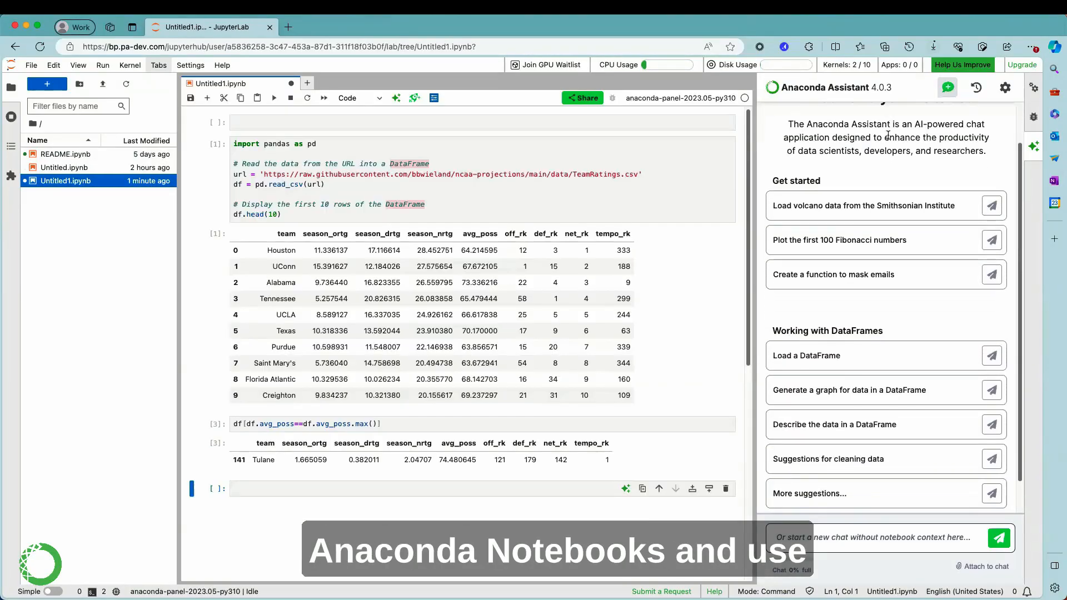
Step: Ask Anaconda Assistant for graph ideas for df and reply 'line plot'
left_click(982, 565)
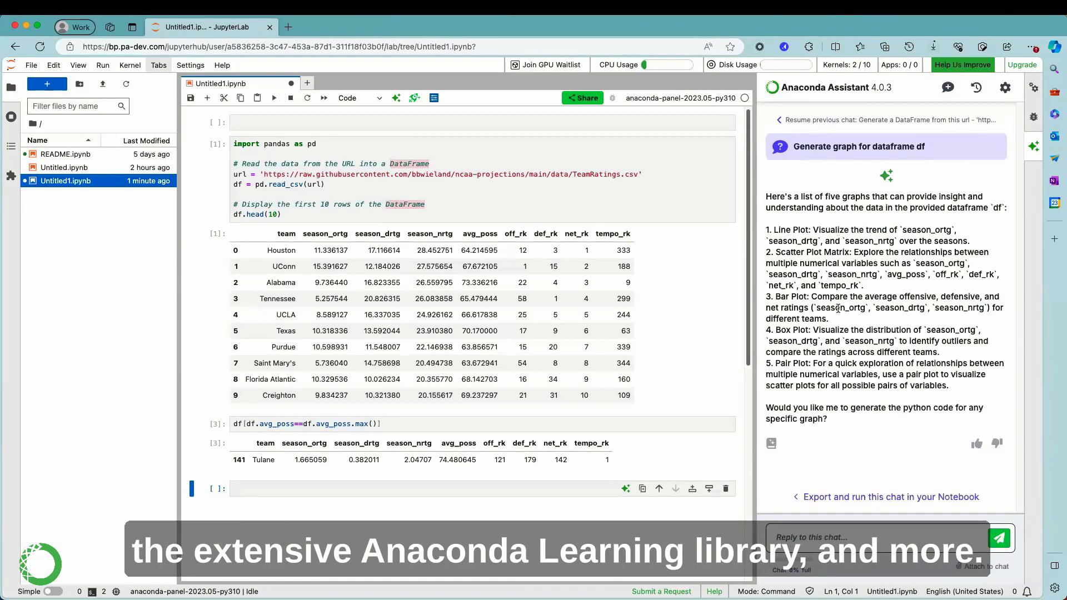
type("line plot")
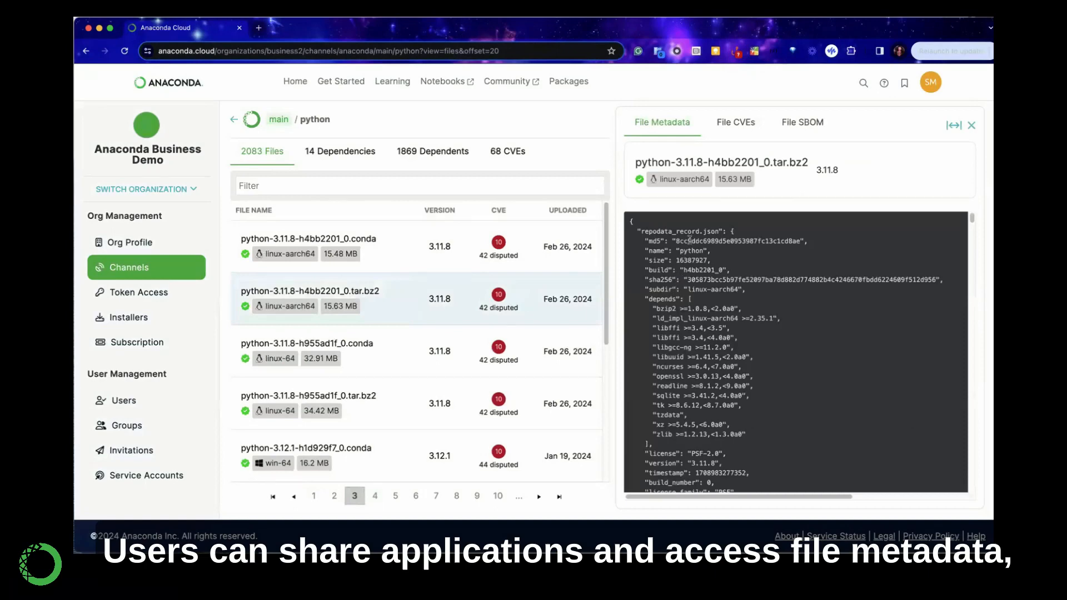
Step: View metadata for python-3.11.8-h955ad1f_0.conda and move to page 4 of python files
scroll("down", 3)
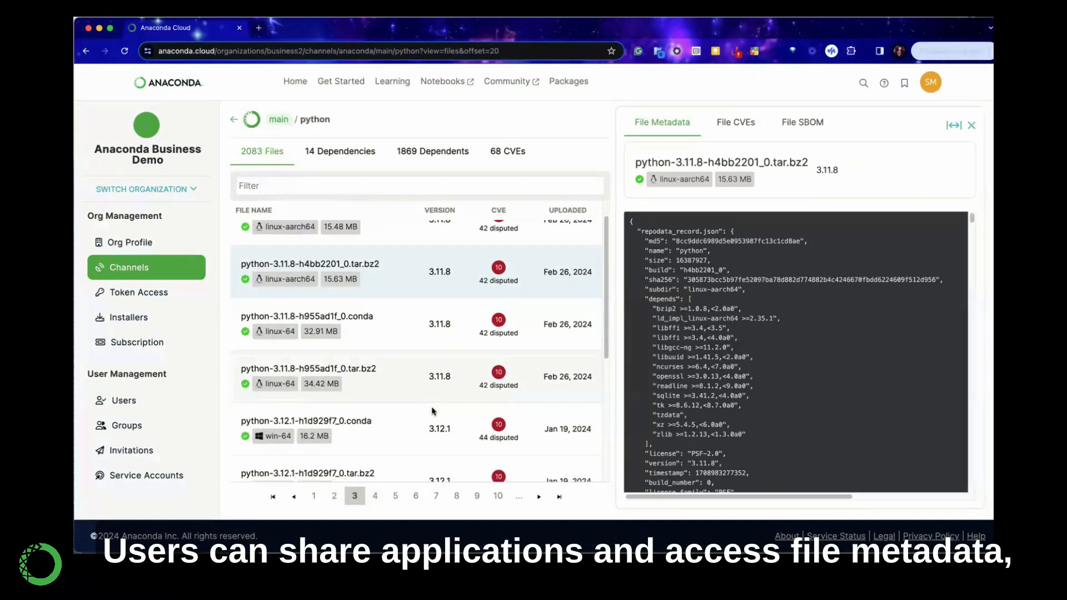
left_click(307, 323)
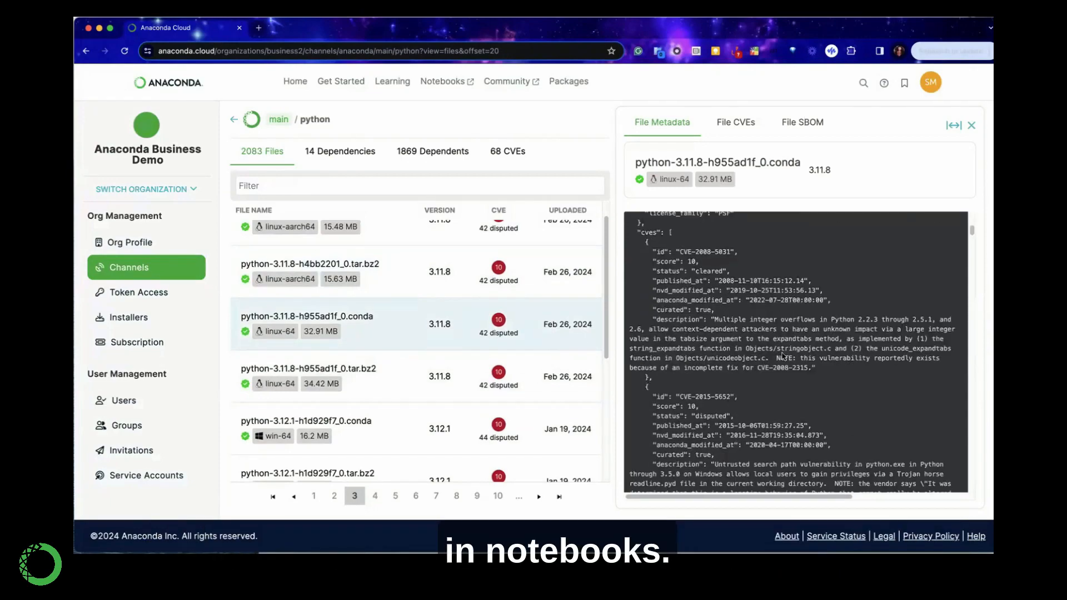
left_click(374, 496)
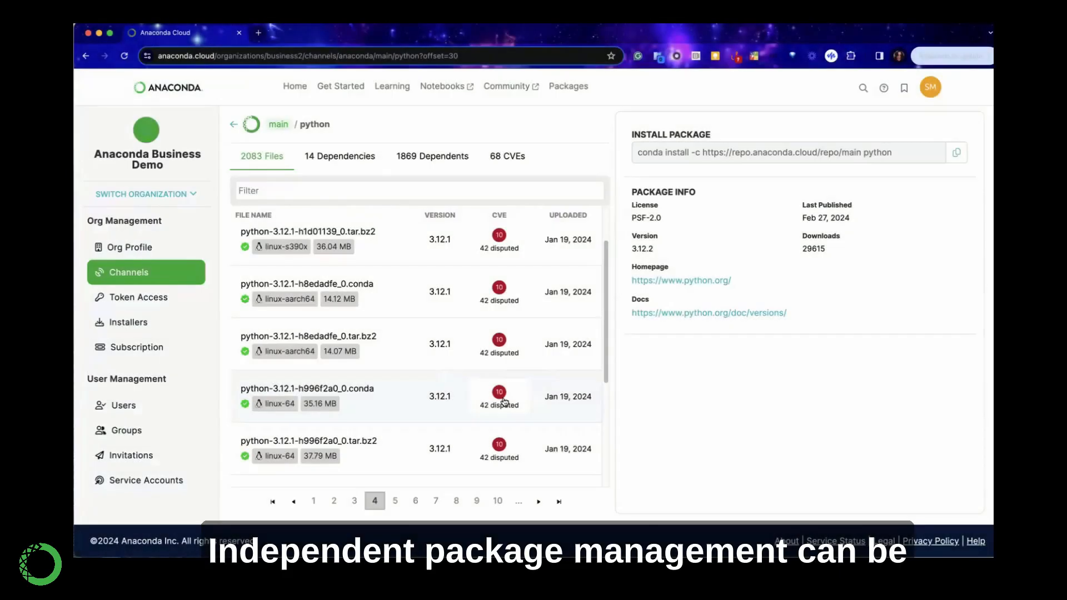
Step: View CVEs for python-3.12.1-h996f2a0_0.conda and show CVE-2020-27619's details and affected files
left_click(500, 396)
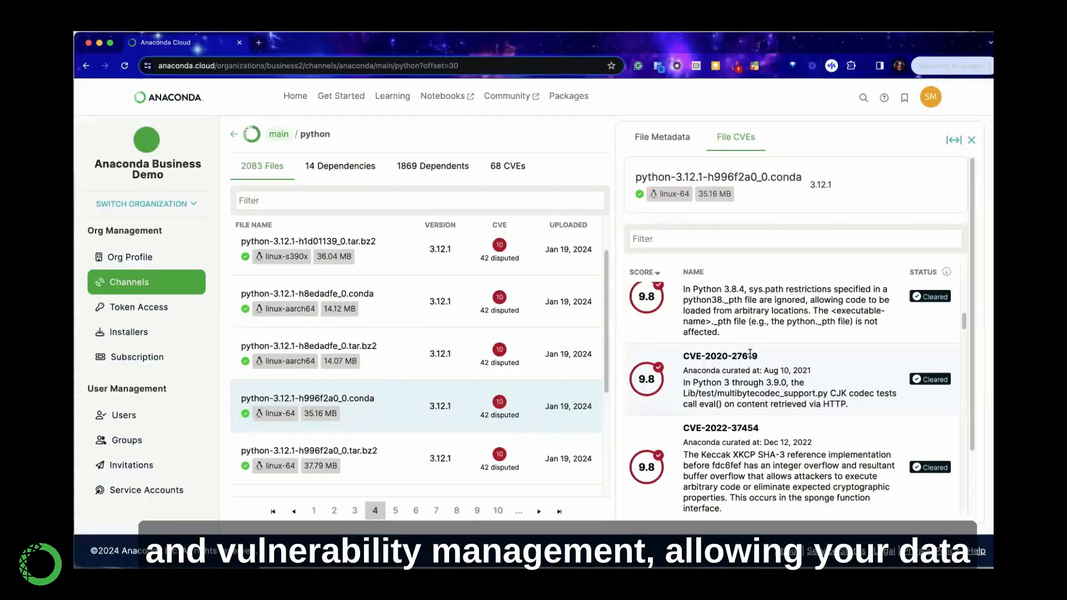
left_click(720, 356)
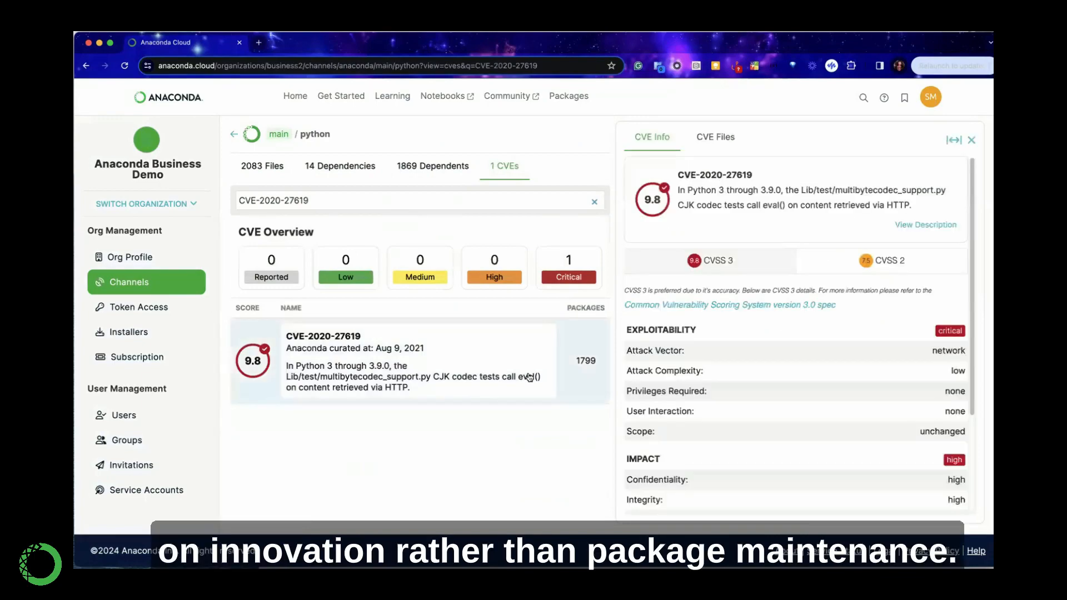
left_click(715, 136)
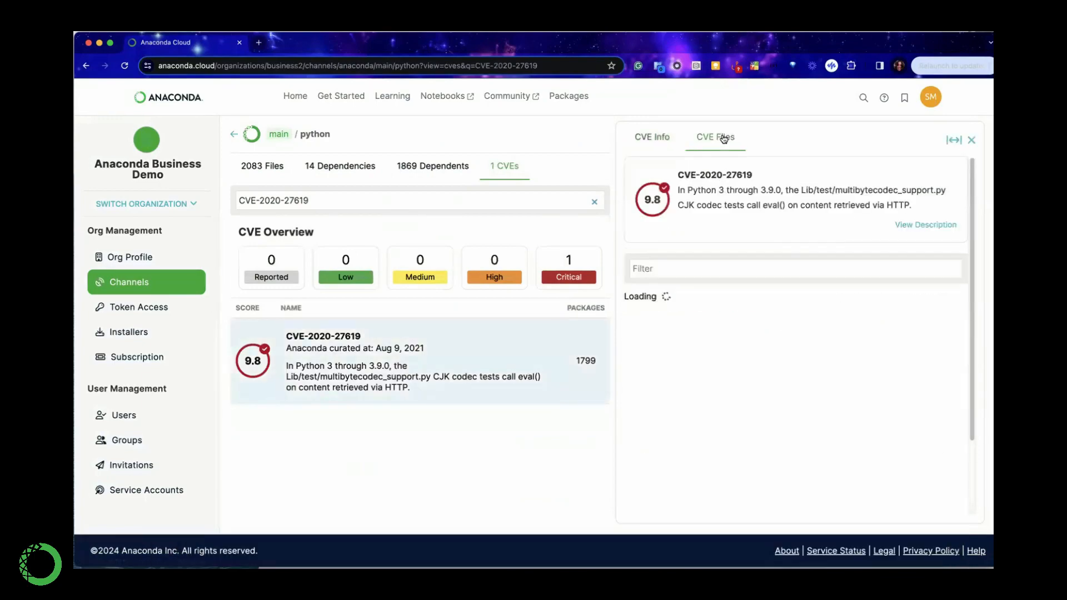